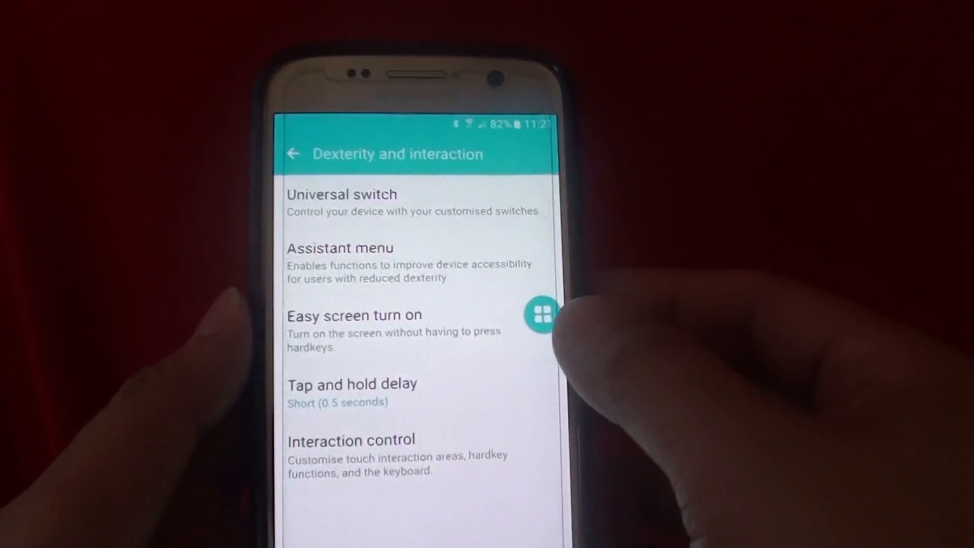
Step: Return home, relaunch Settings from Apps, and go to Accessibility
left_click(541, 314)
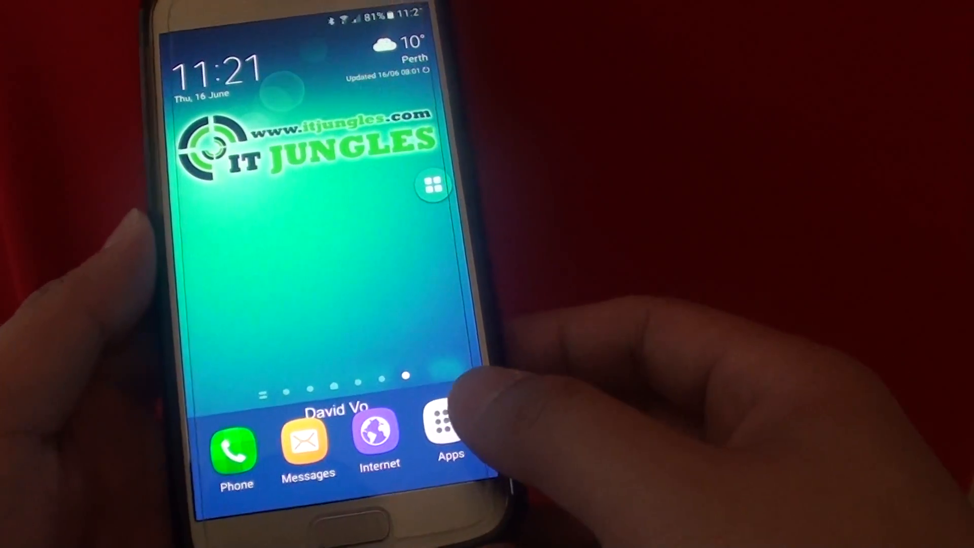
left_click(442, 426)
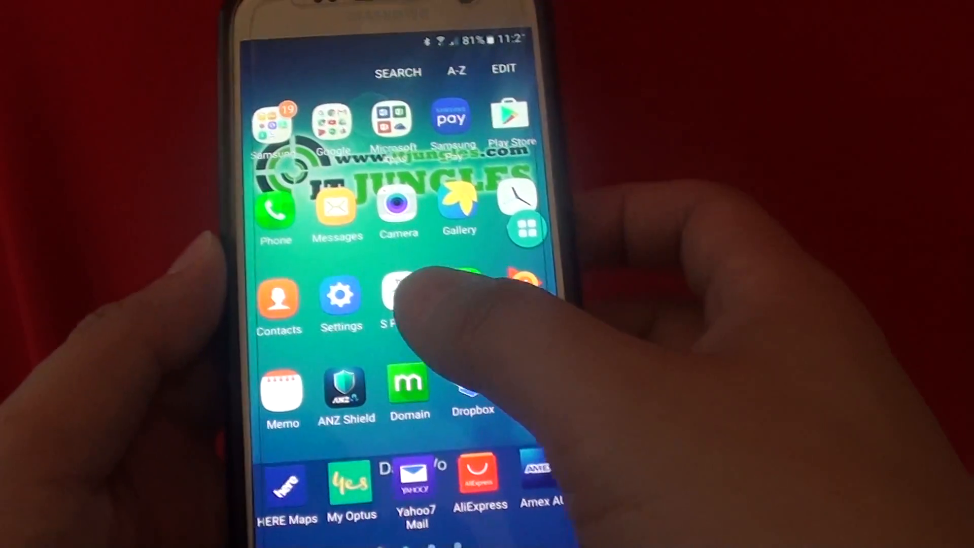
left_click(340, 296)
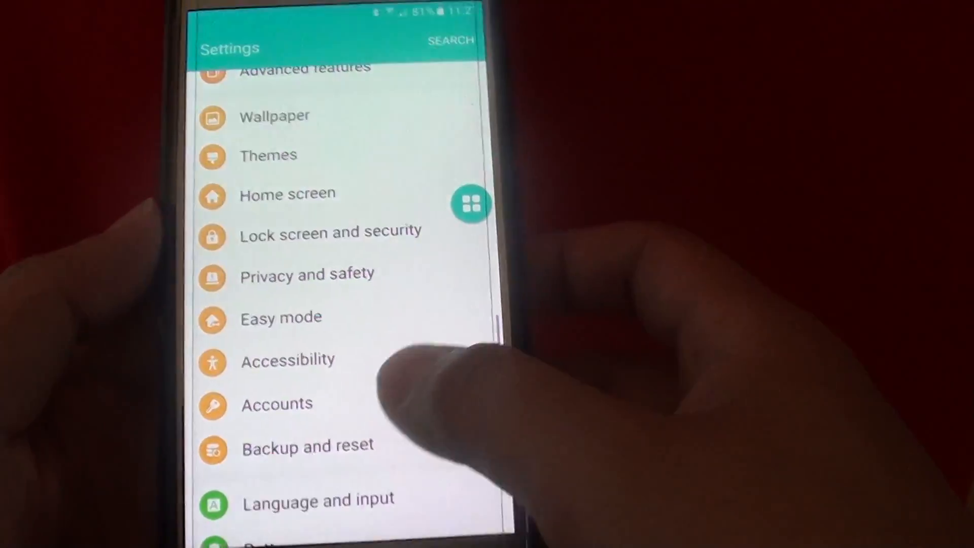
scroll("down", 3)
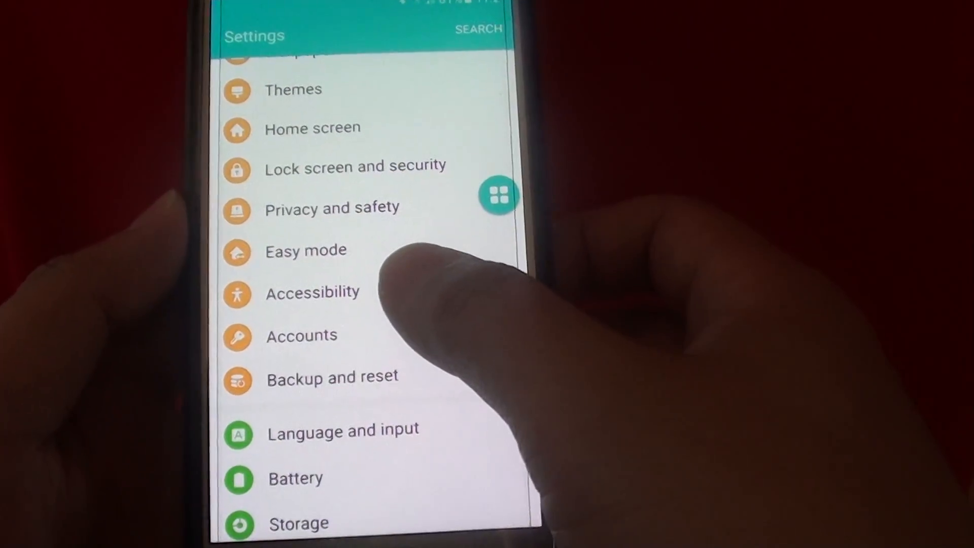
left_click(313, 293)
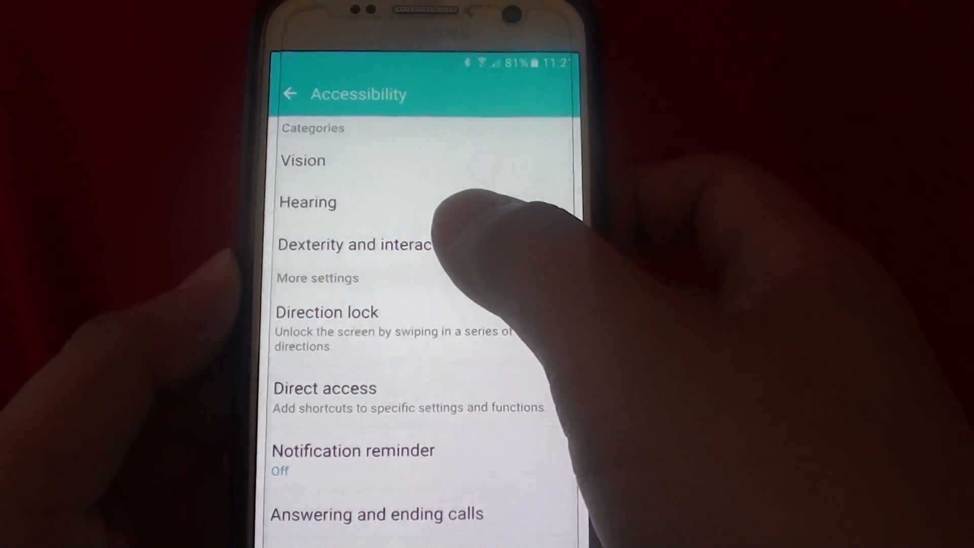
Step: Go to the Dexterity and interaction page under Accessibility
left_click(354, 244)
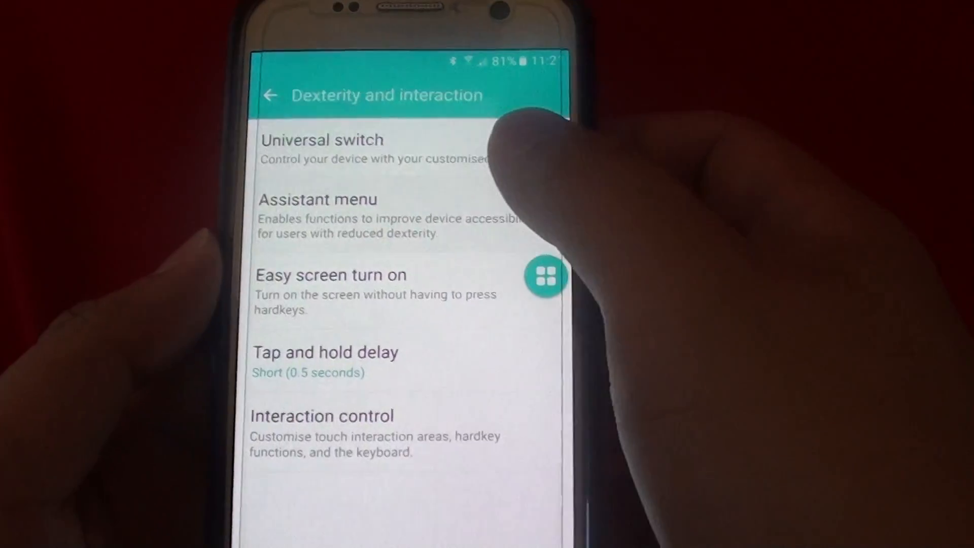
Step: Turn Assistant menu on and review its hand, touchpad and cursor settings
left_click(318, 199)
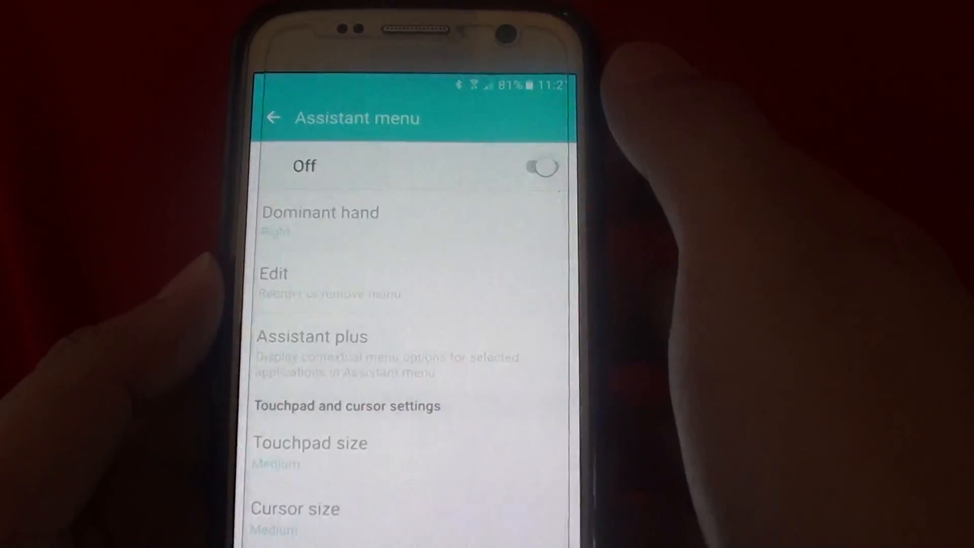
left_click(542, 166)
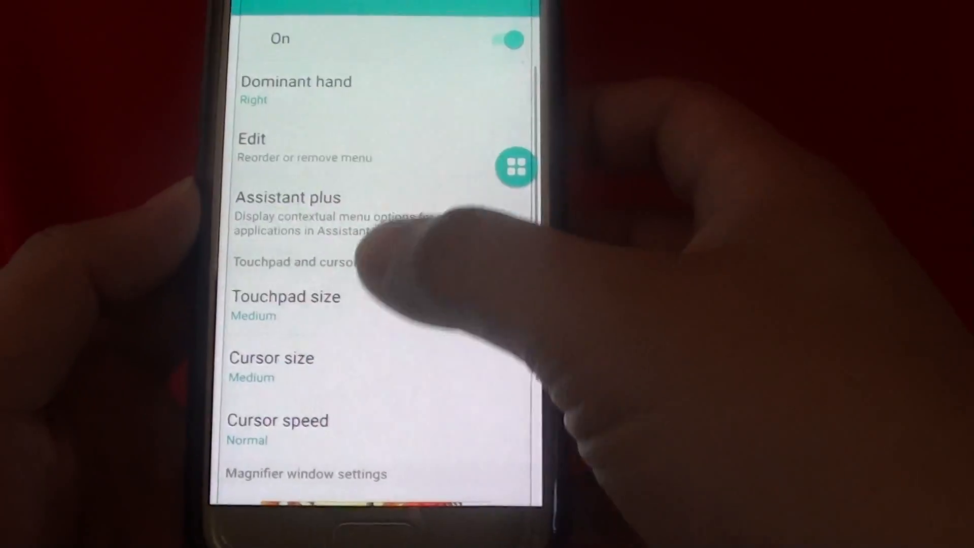
scroll("down", 3)
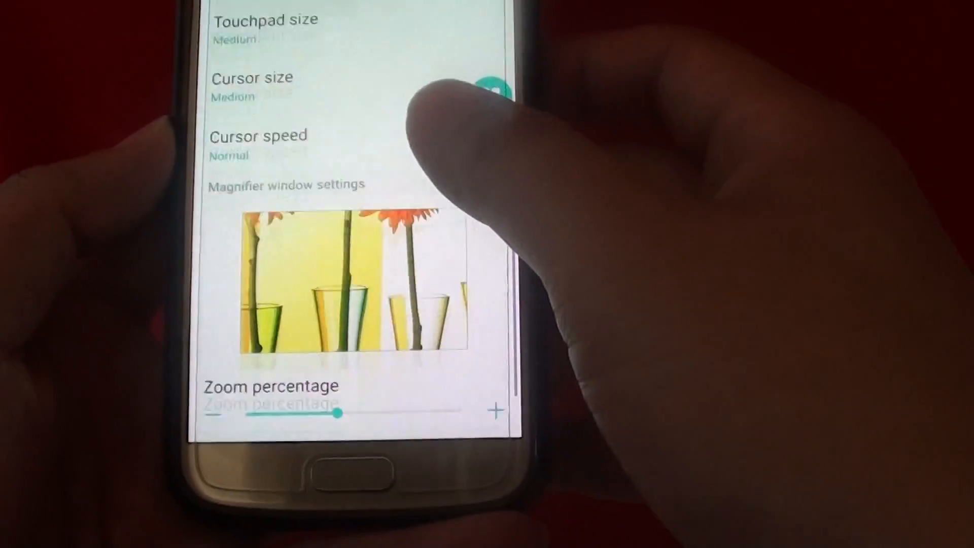
scroll("down", 3)
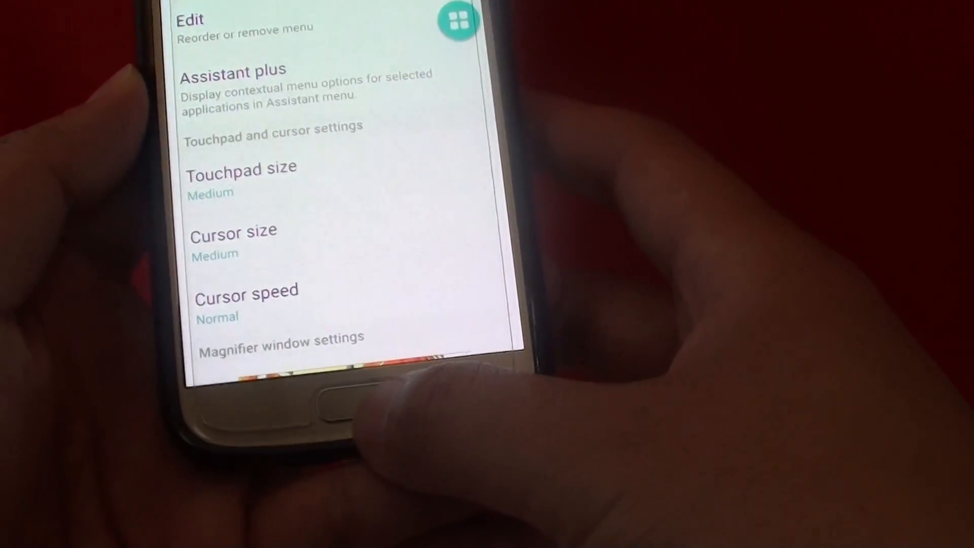